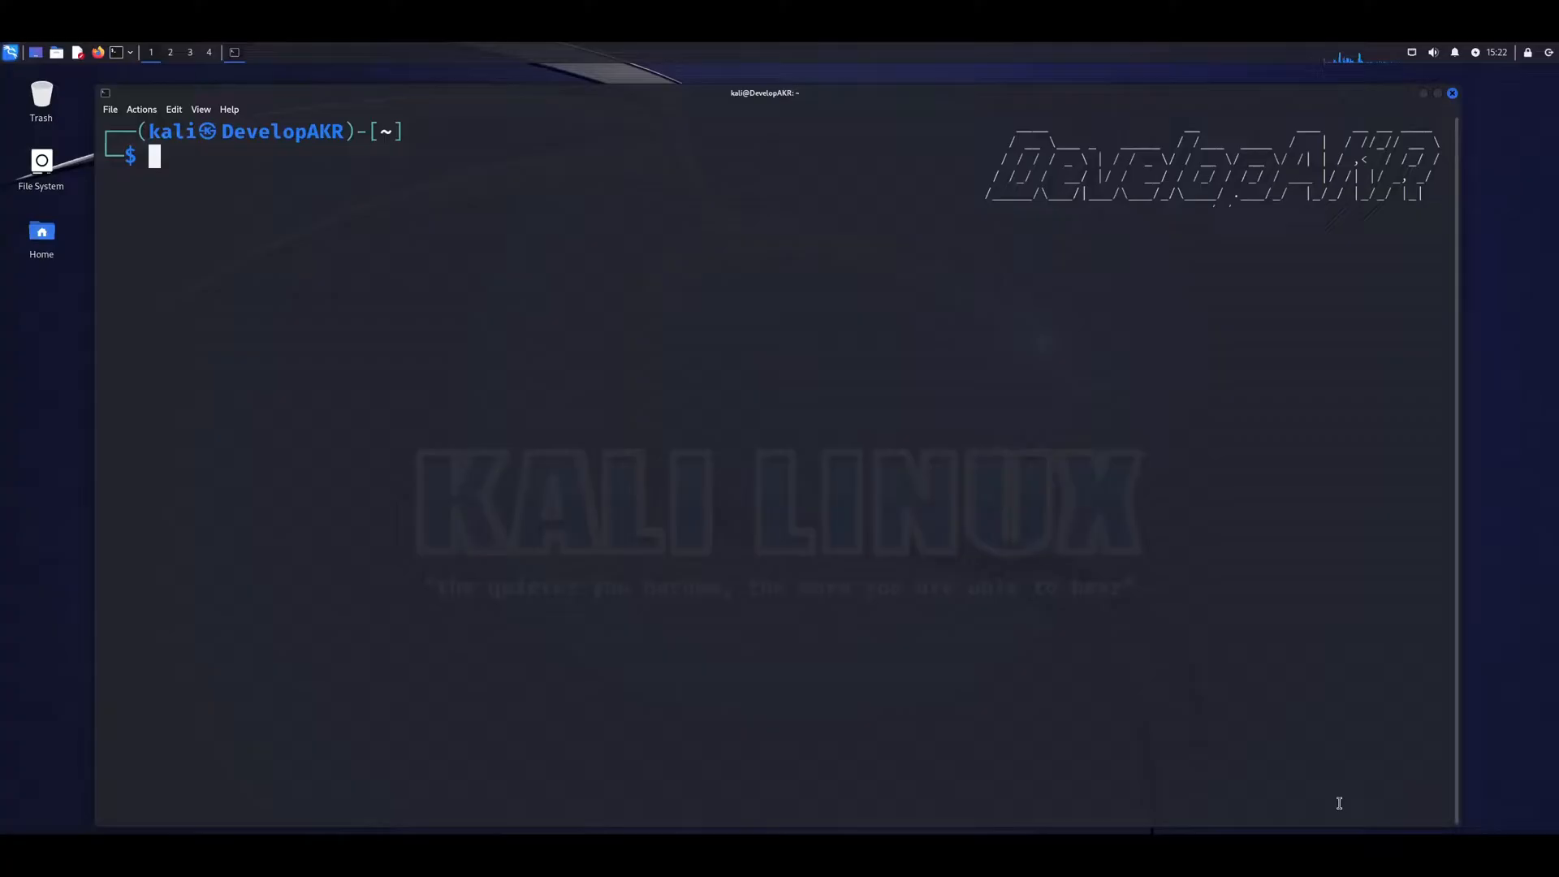
Step: Run 'sudo apt update && sudo apt upgrade -y' to refresh lists and upgrade packages
type("sudo apt update && sudo apt upgrade -y")
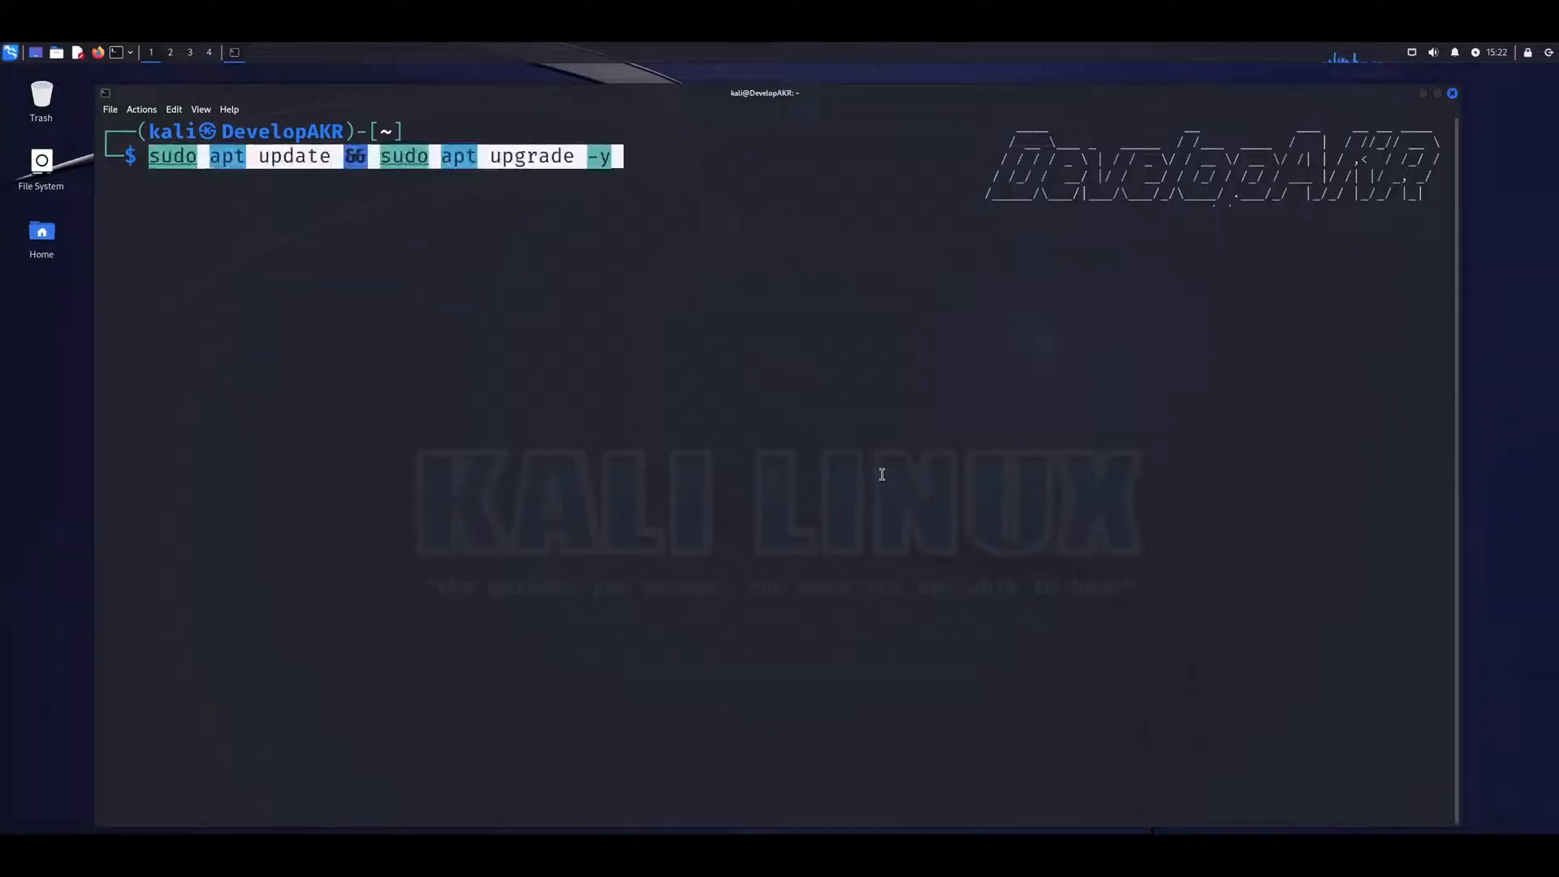
key("Return")
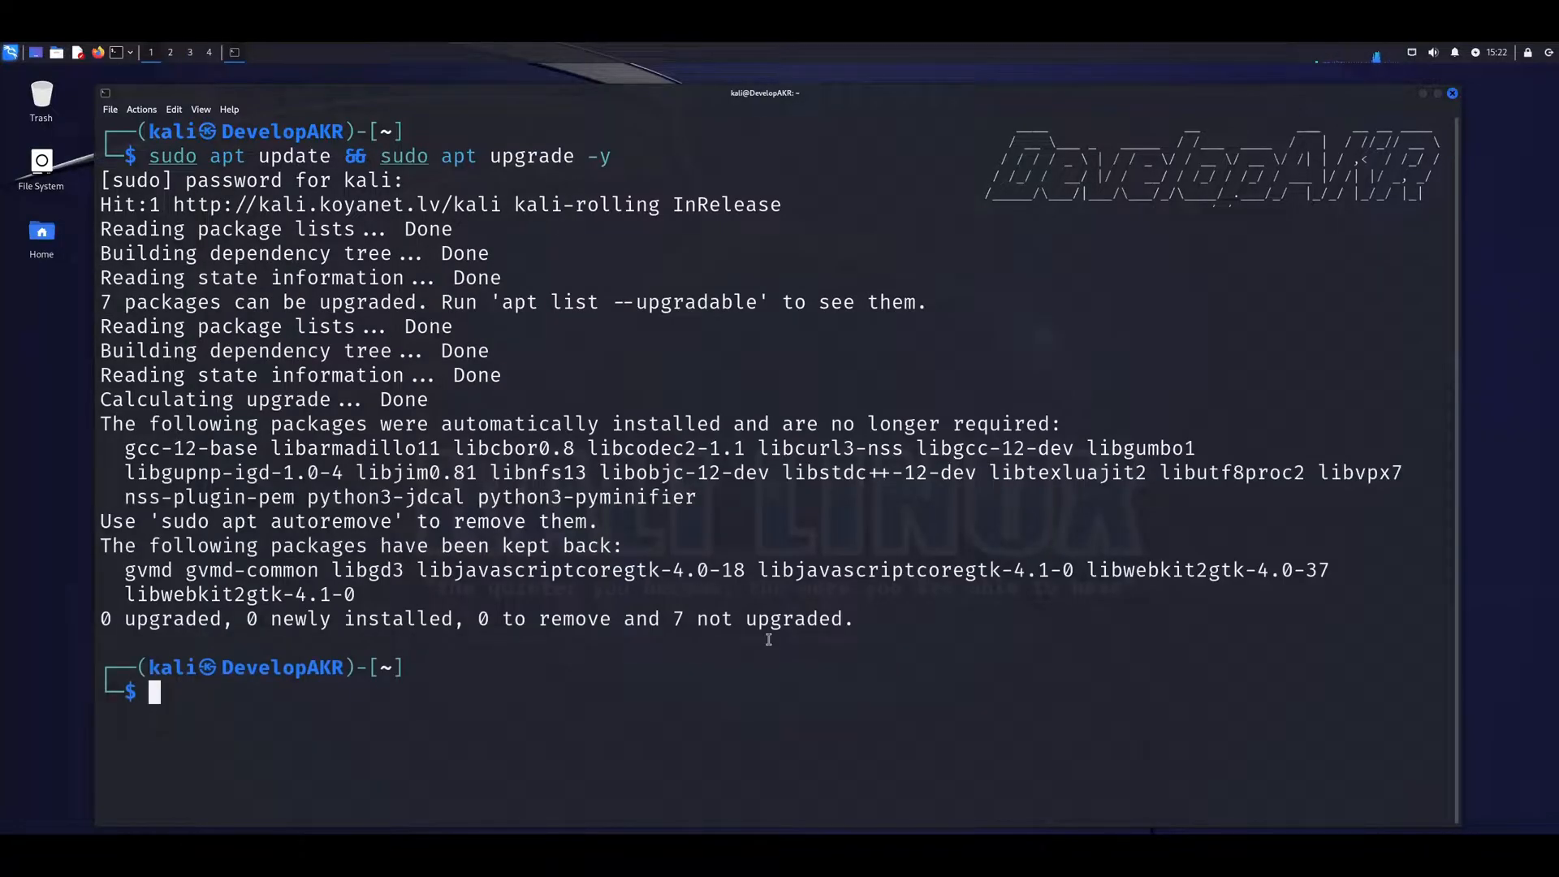
Step: Run 'sudo apt install xrdp -y' to install the xrdp remote desktop server
type("sudo apt install xrdp -y")
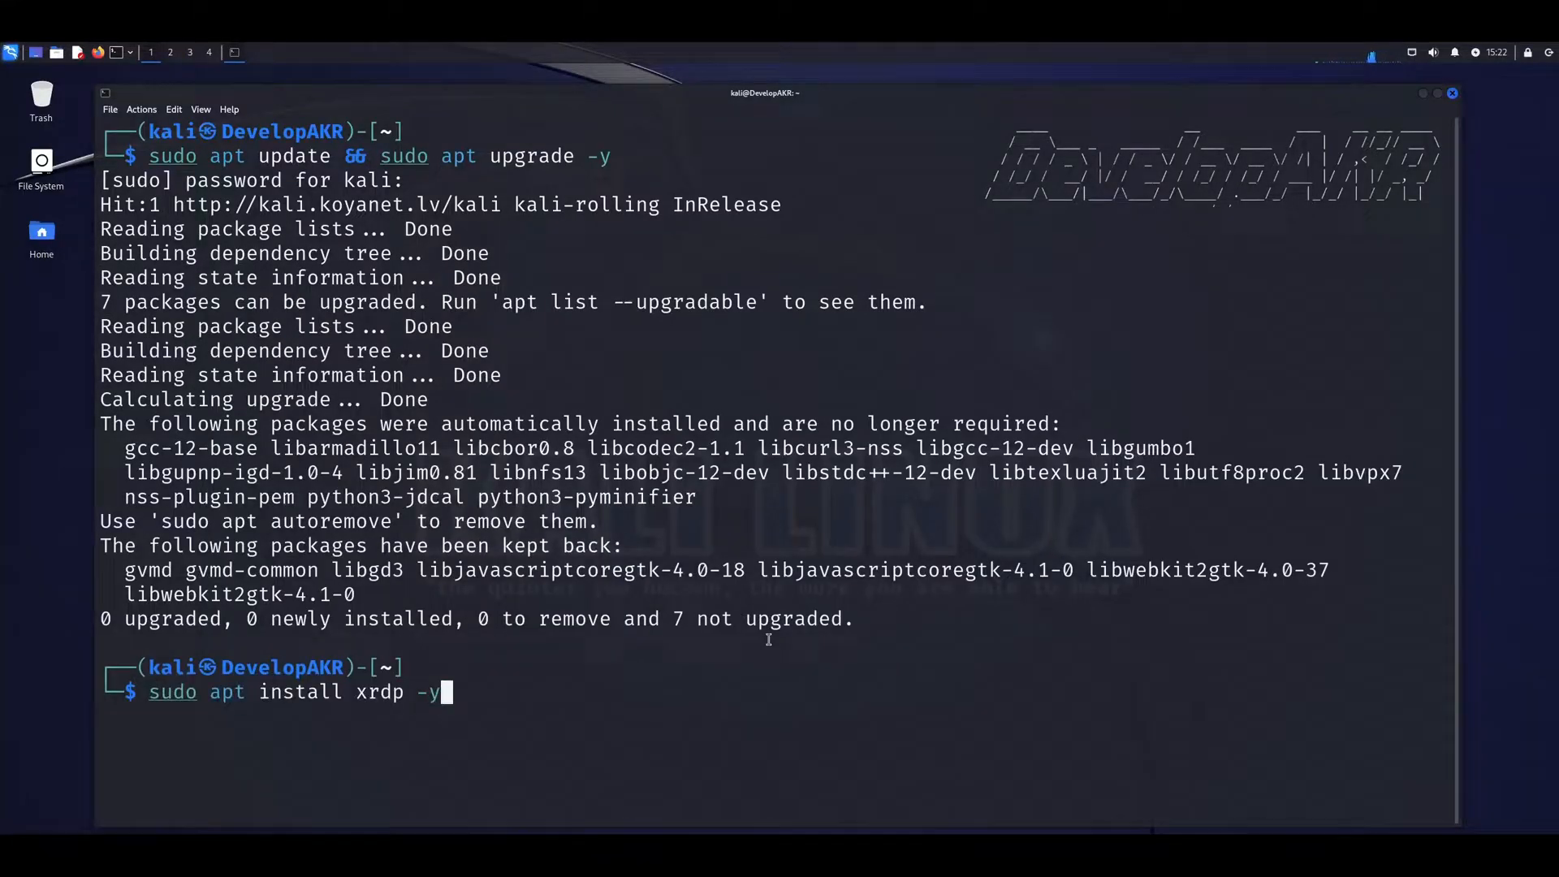
key("Return")
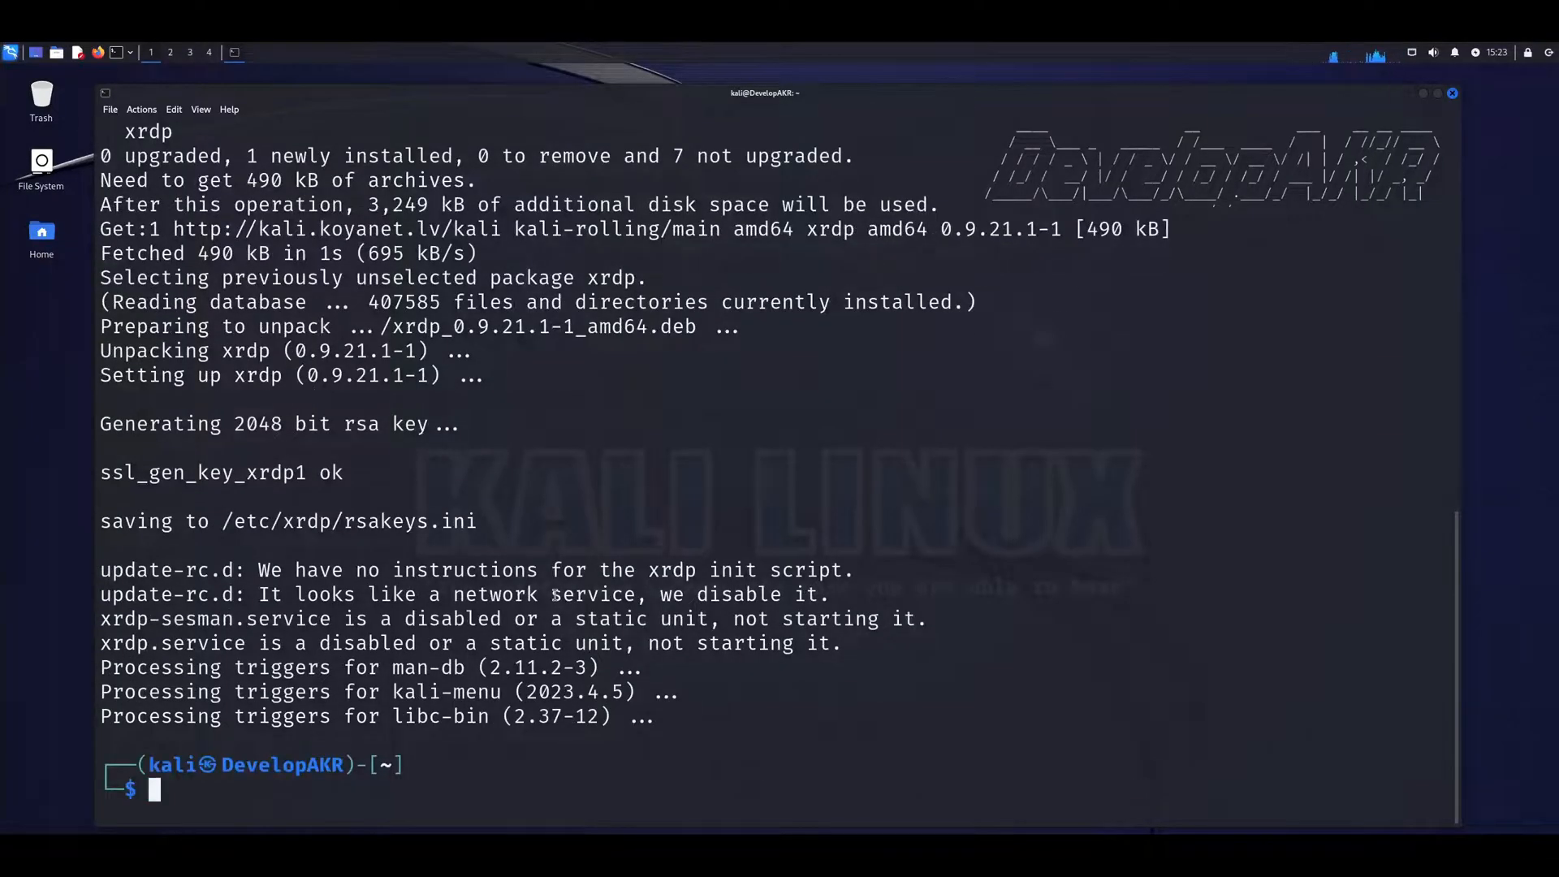
Step: Run 'sudo adduser xrdp ssl-cert' and 'sudo systemctl enable xrdp'
type("sudo adduser xrdp ssl-cert")
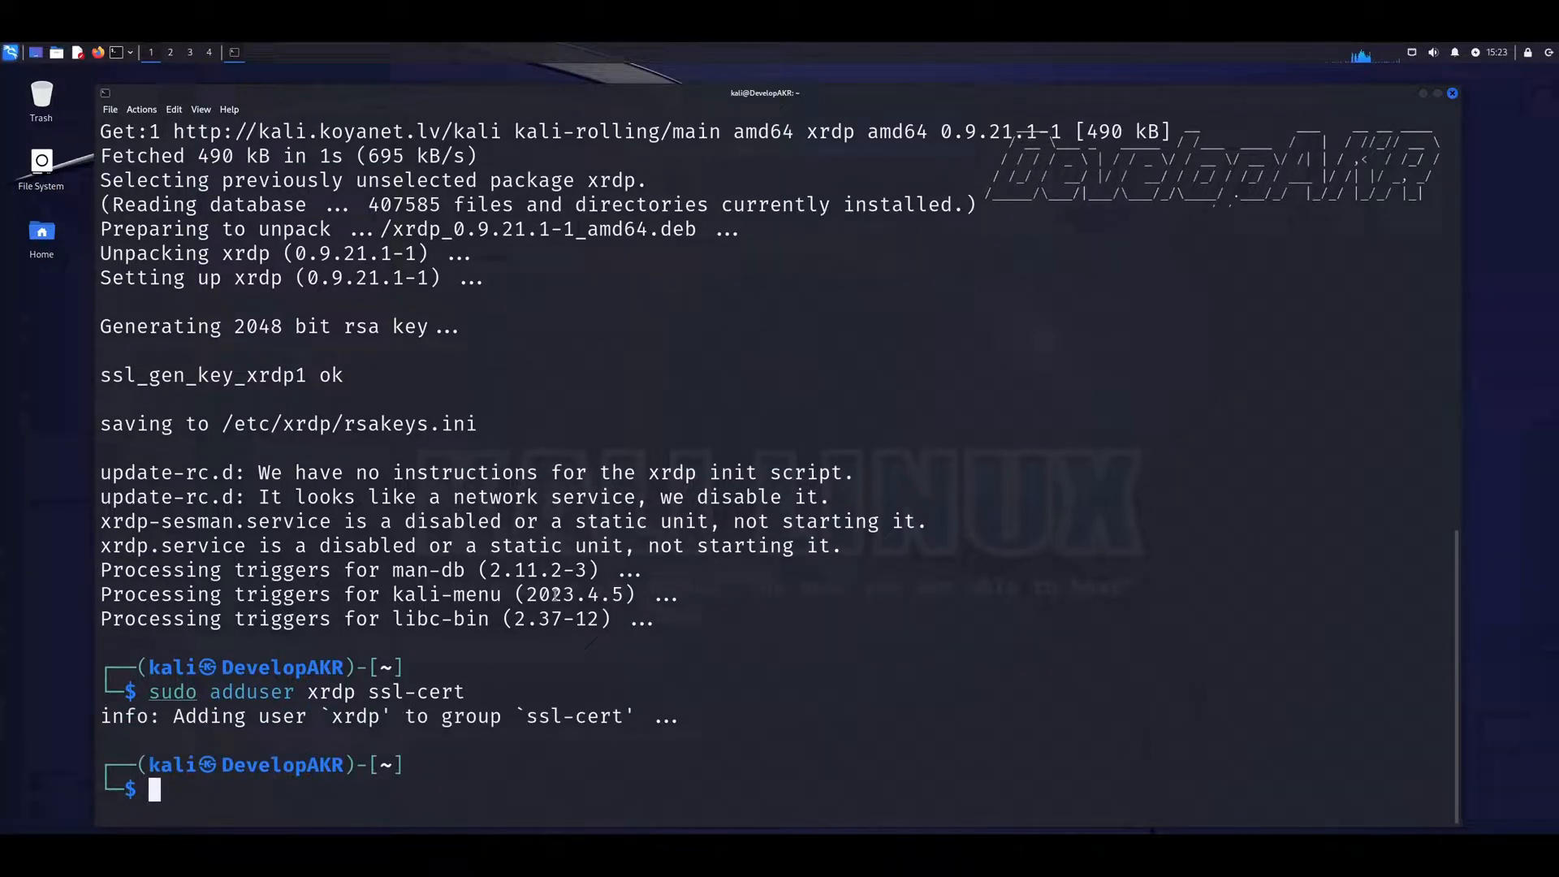
type("sudo systemctl enable xrdp")
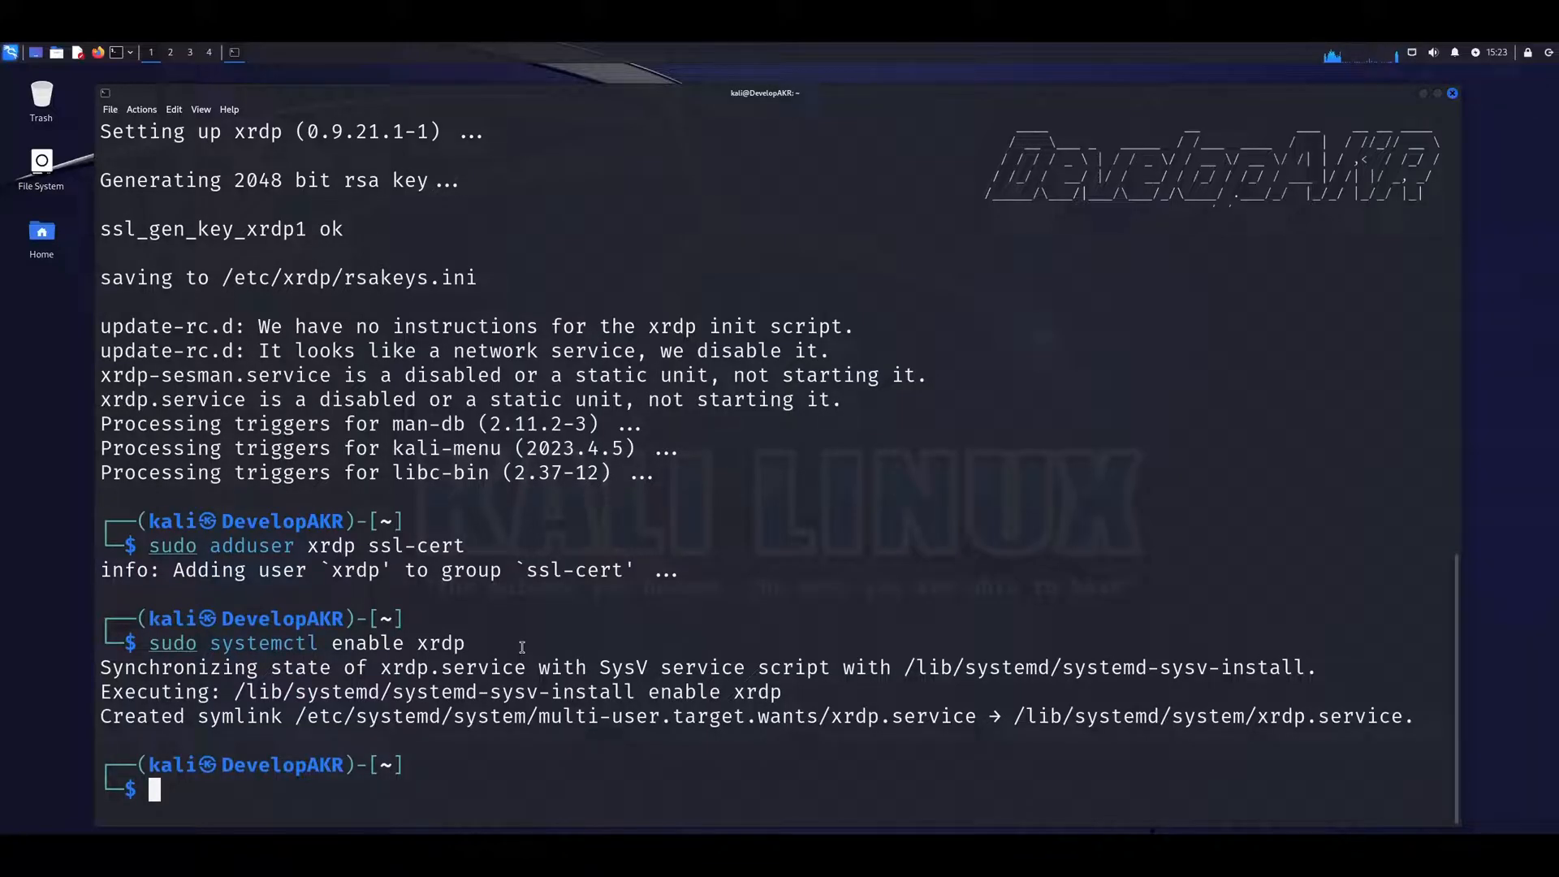
Step: Run 'sudo reboot' so Kali restarts to its login screen
type("sudo reboot")
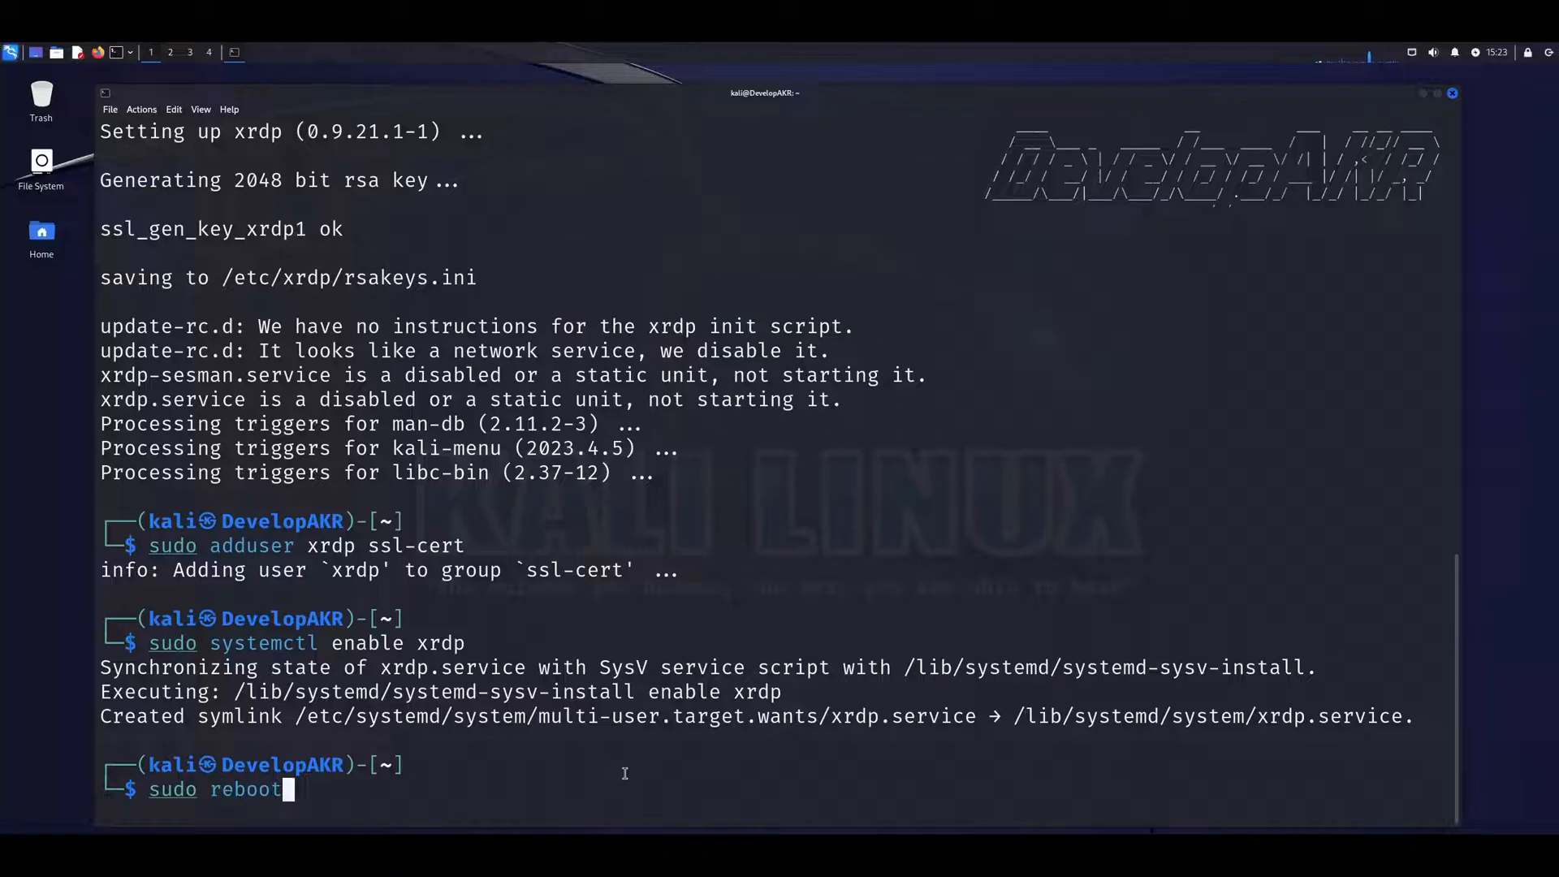
key("Return")
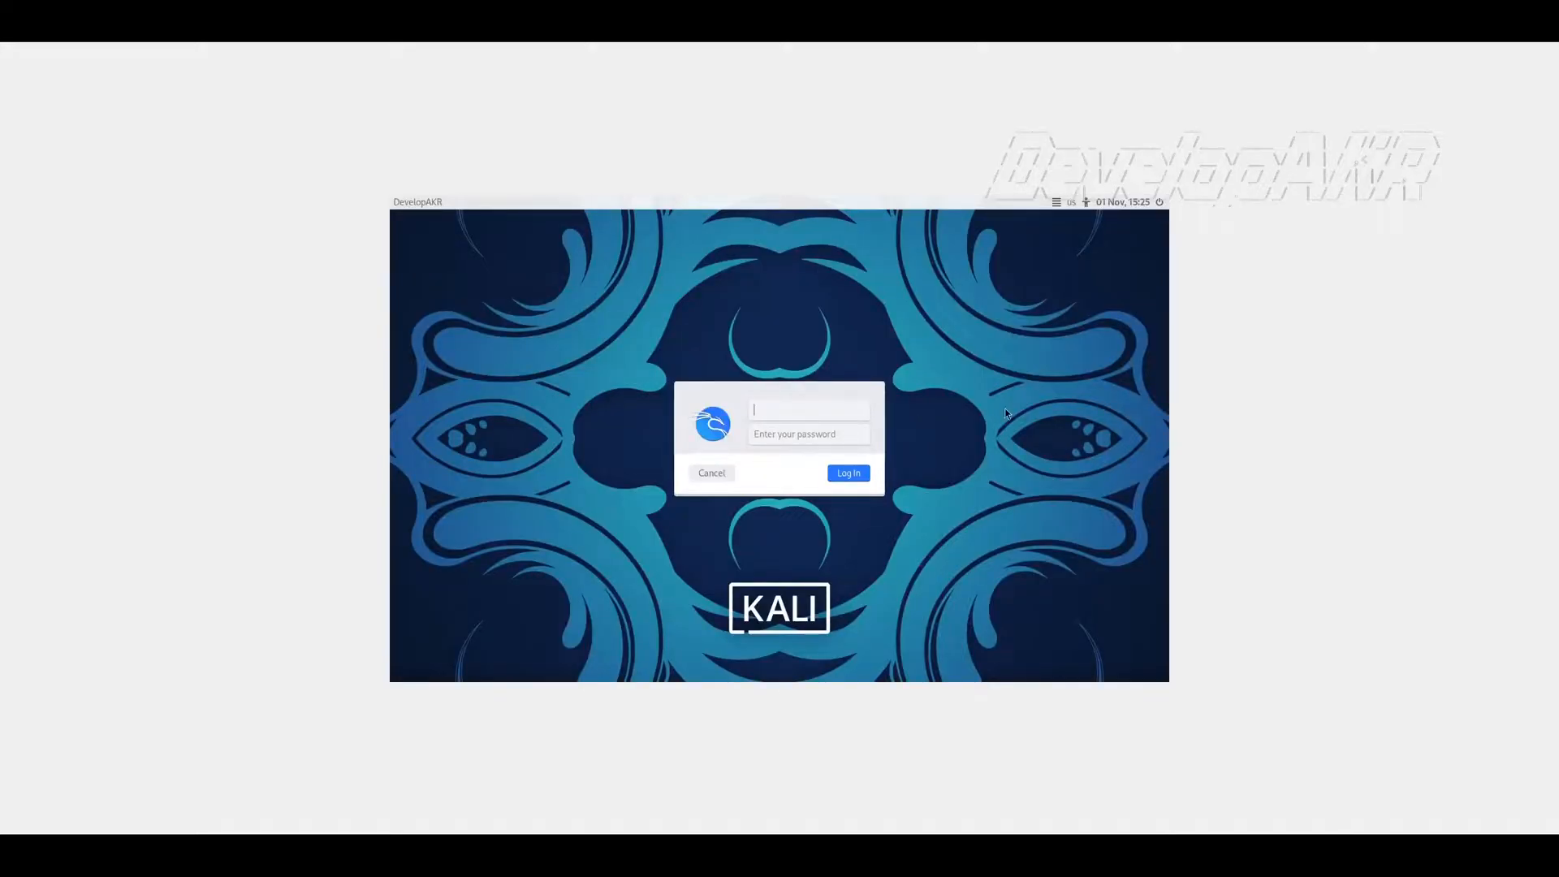
Step: Connect Remote Desktop to 192.168.77.48 and reach the xrdp login prompt
left_click(848, 473)
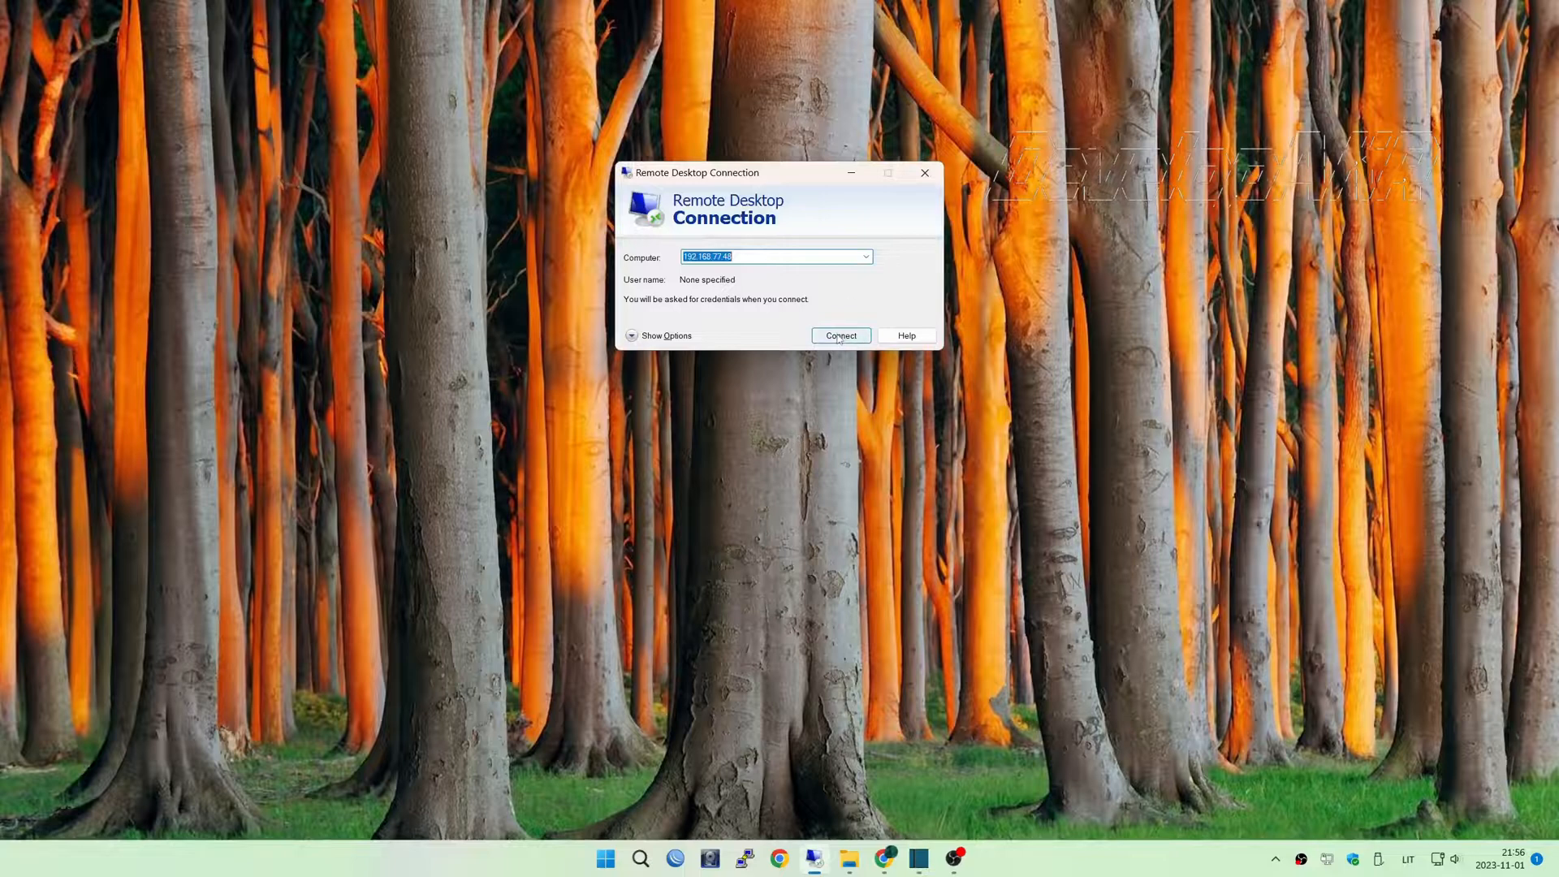
left_click(839, 335)
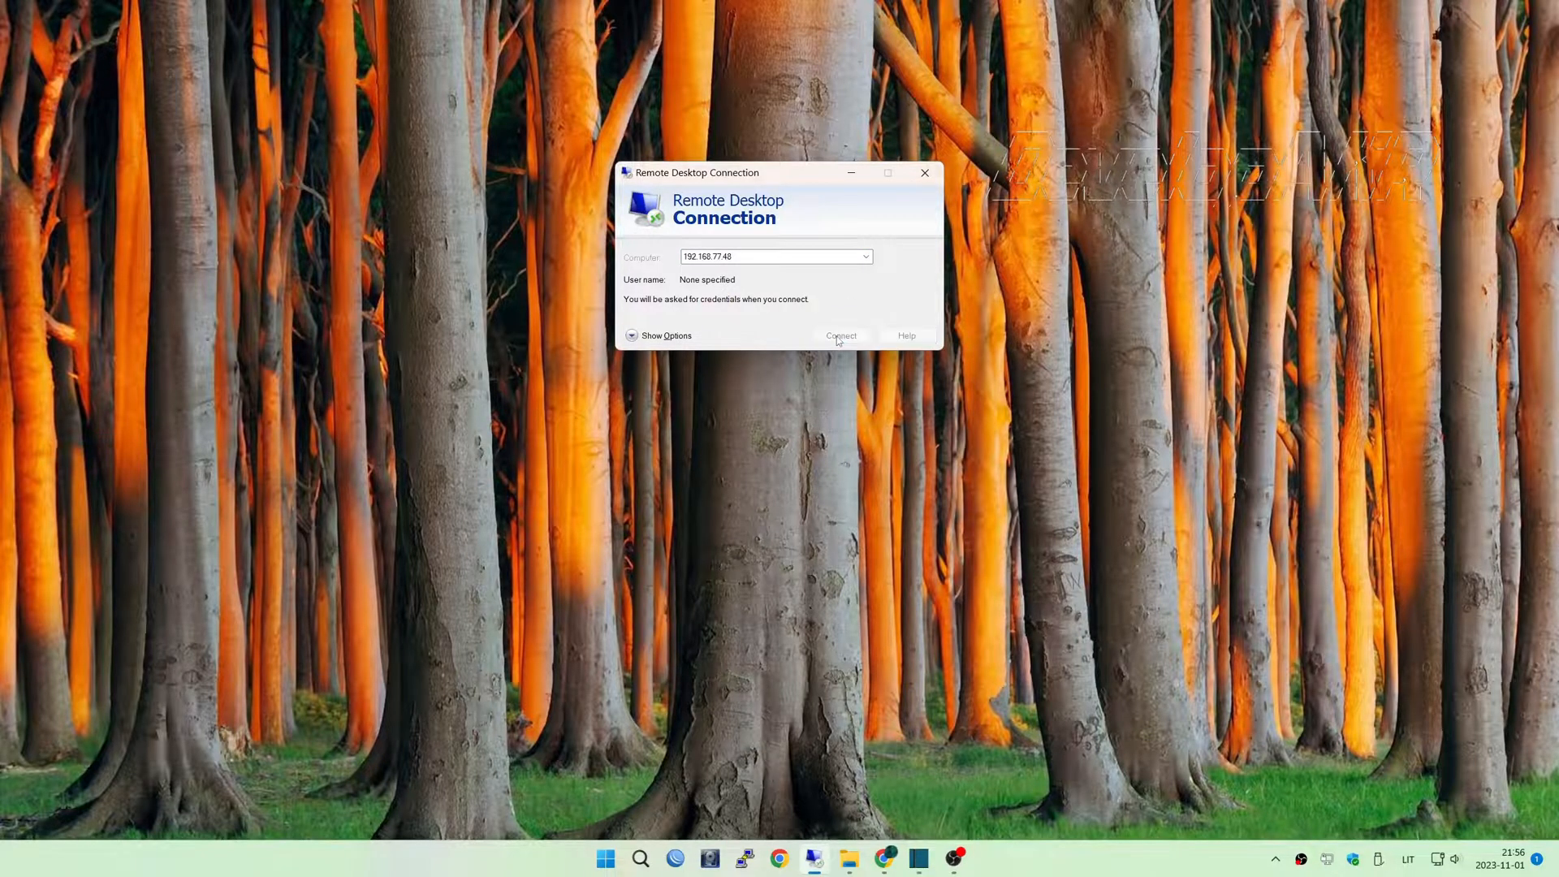
left_click(840, 335)
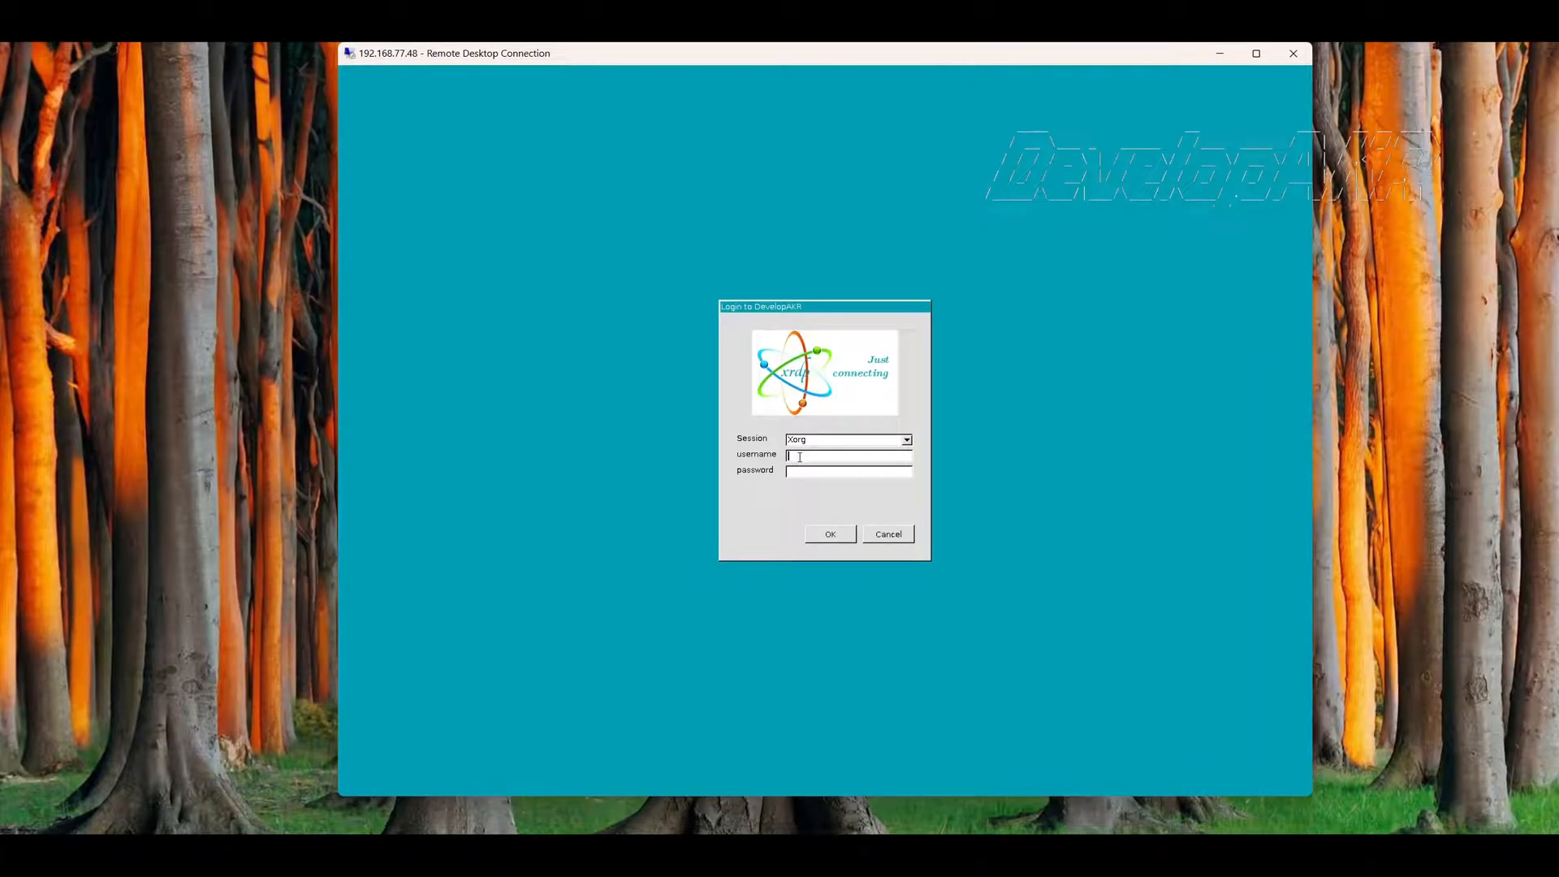
Step: Log in through xrdp with username and password, then dismiss the Thunar home window
left_click(830, 534)
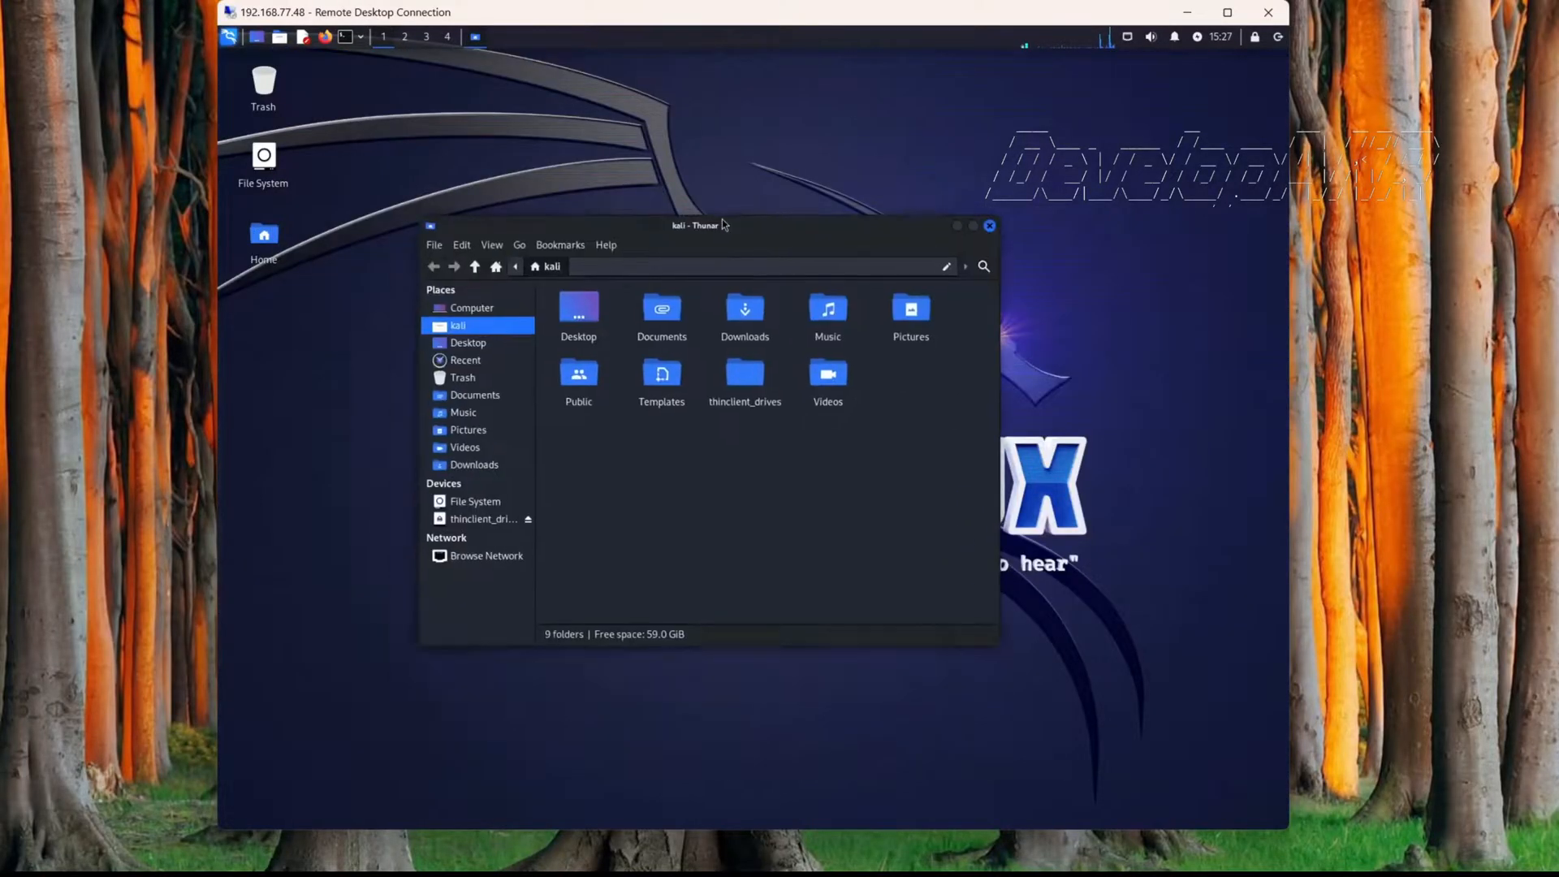
left_click(989, 226)
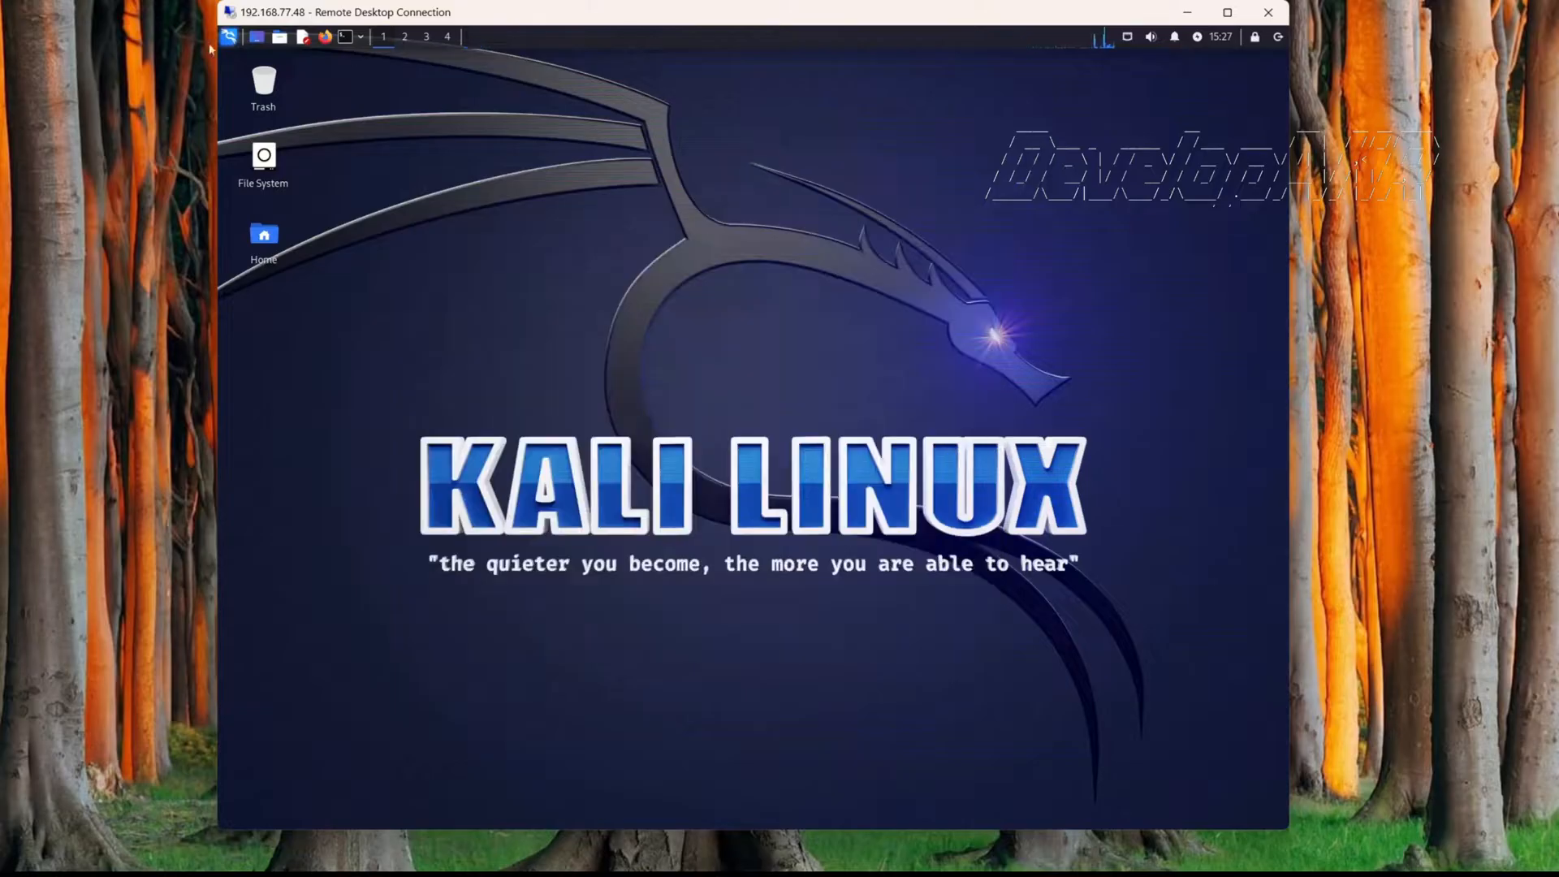